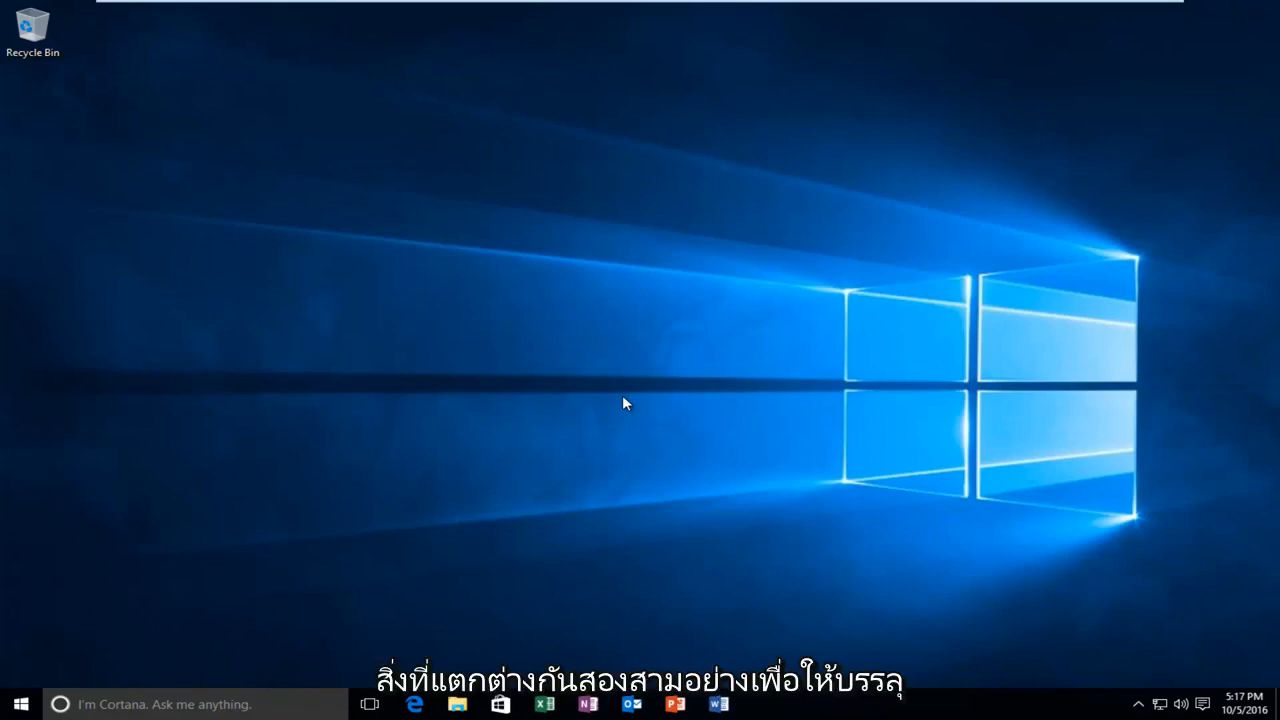
pyautogui.moveTo(613, 387)
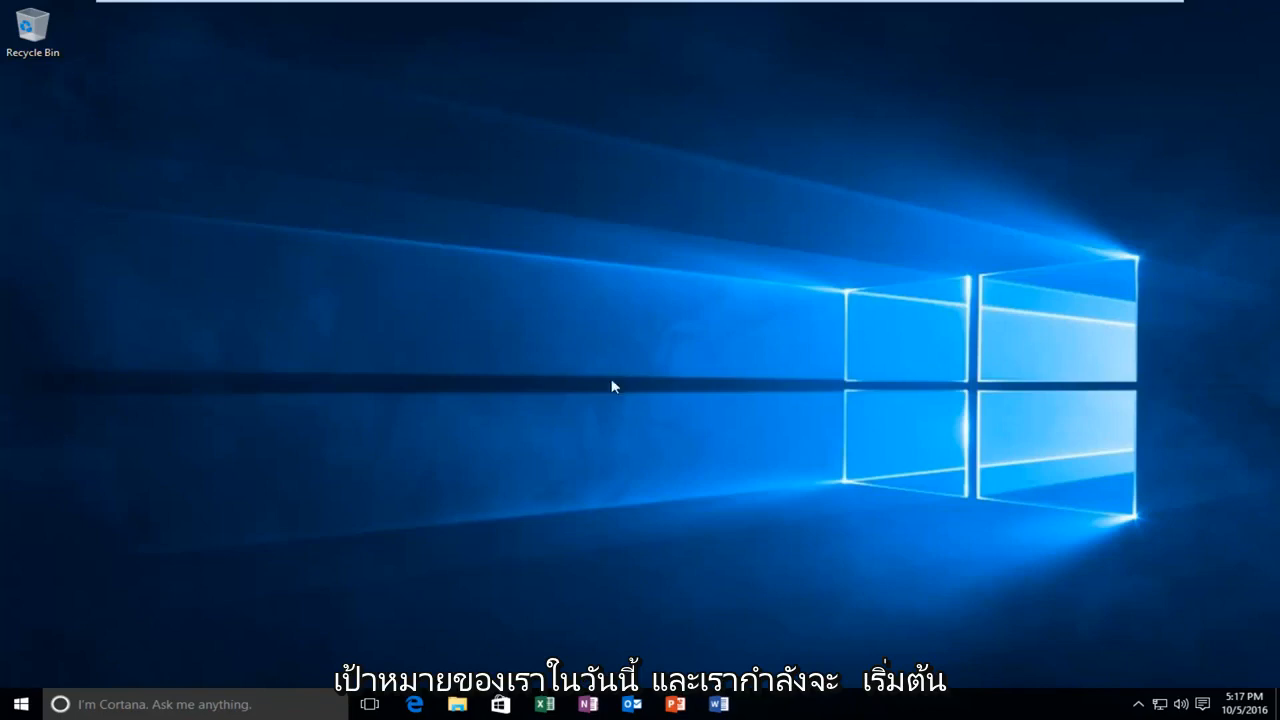
# Start a Windows taskbar search to look for Control Panel.
pyautogui.click(20, 704)
pyautogui.write('c')
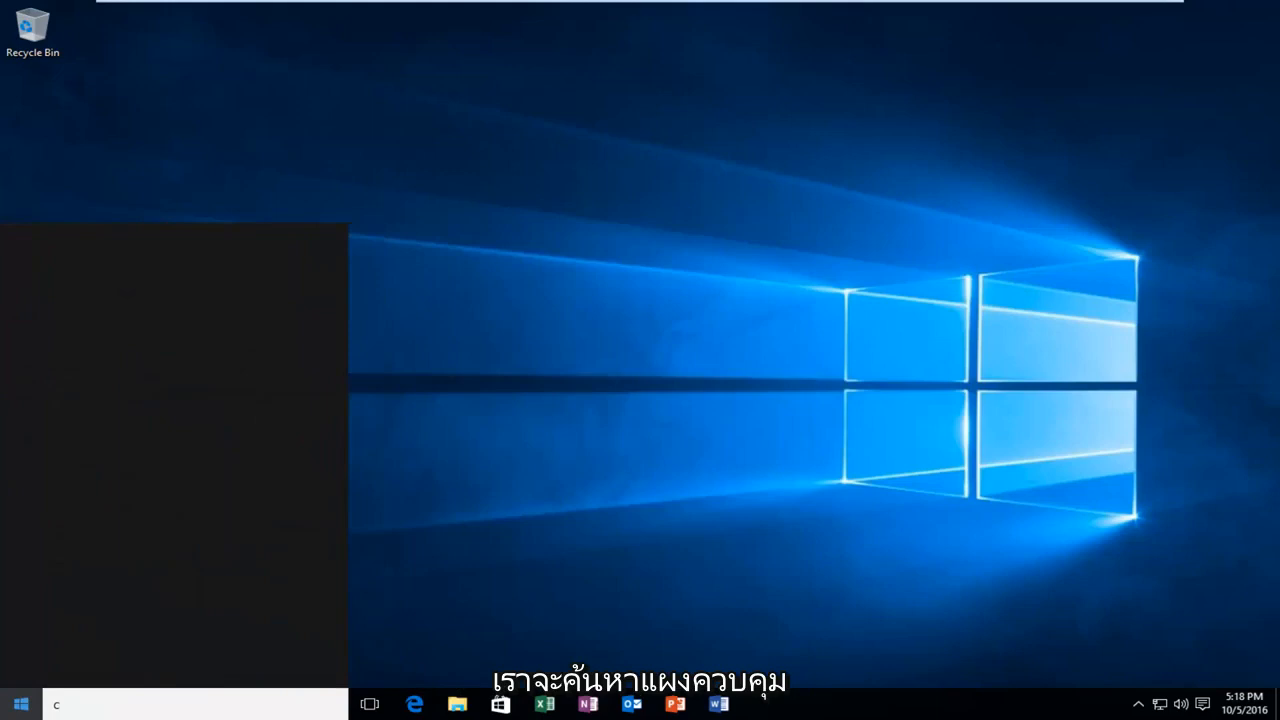
# Search 'control panel' and launch the Control Panel desktop app.
pyautogui.write('ontrol panel')
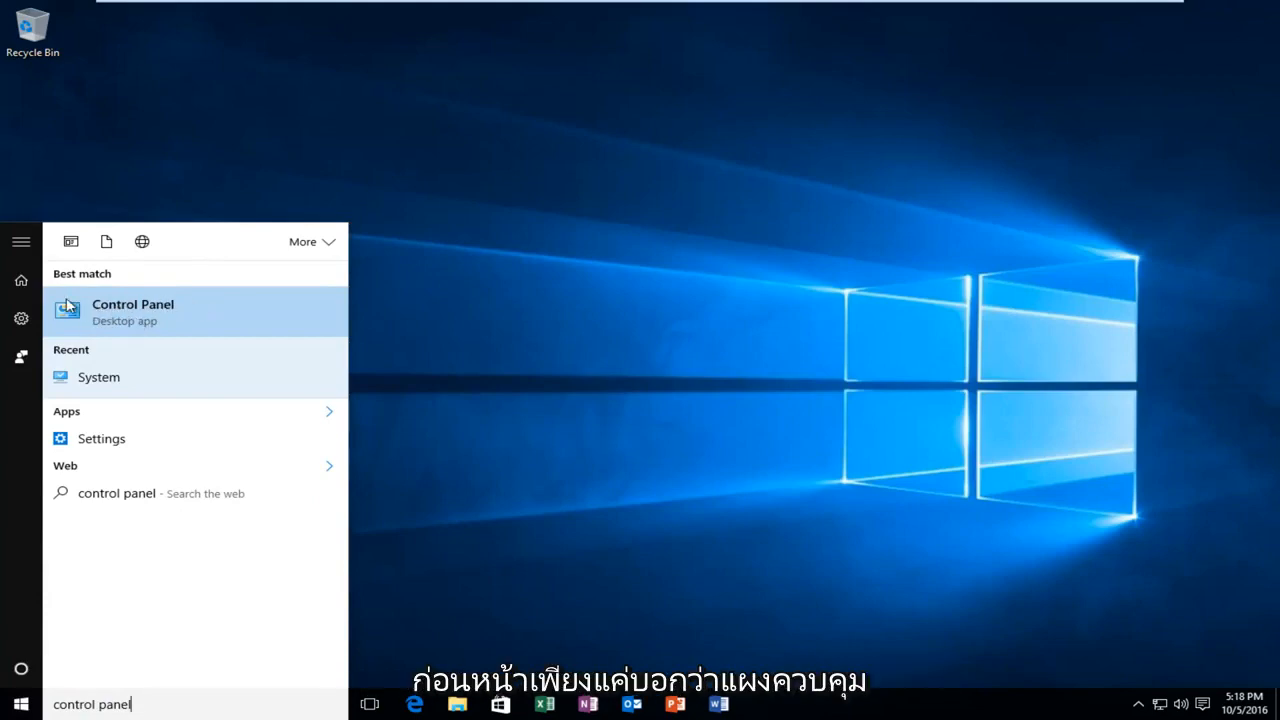
pyautogui.click(132, 311)
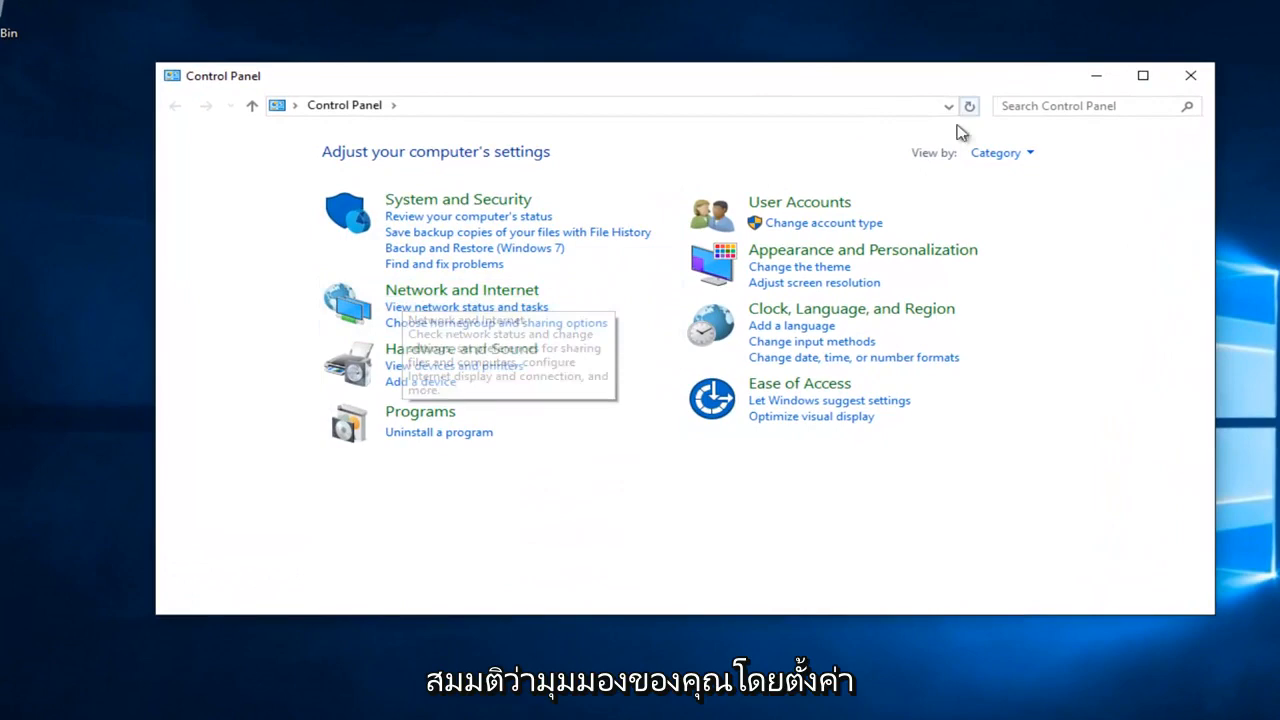
# Keep View by set to Category and go to Network and Sharing Center.
pyautogui.click(1000, 152)
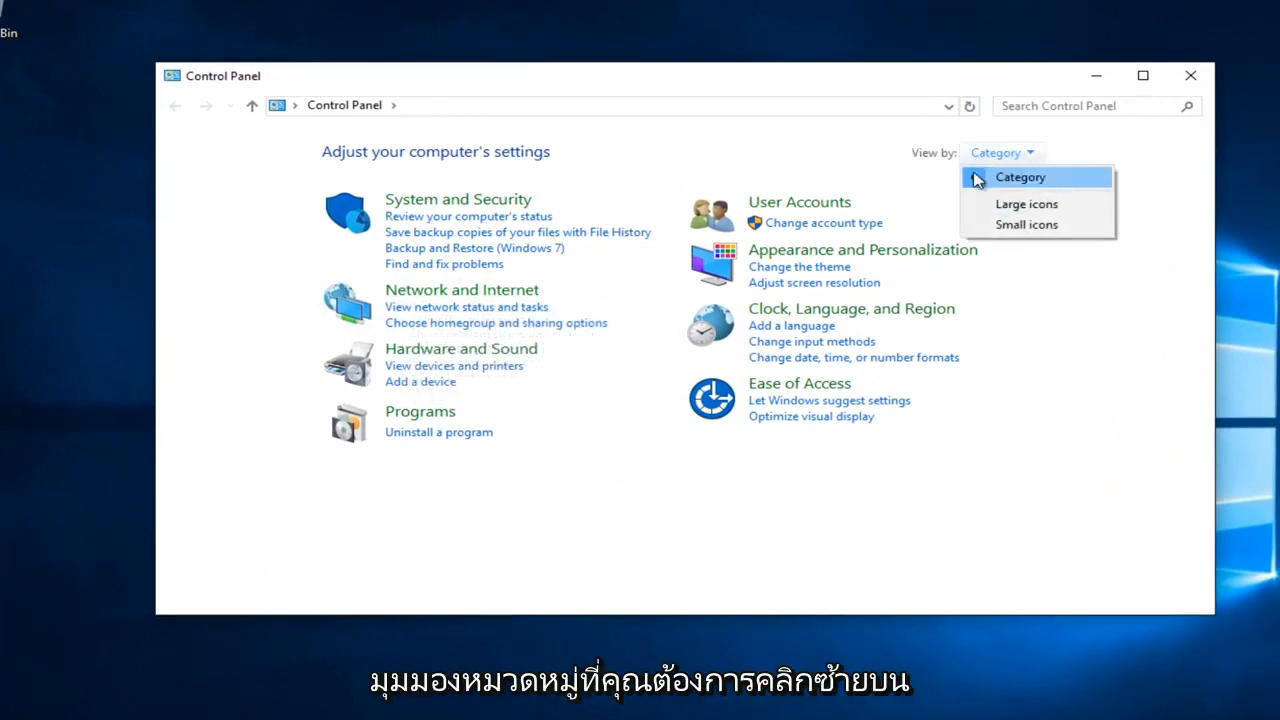
pyautogui.click(461, 289)
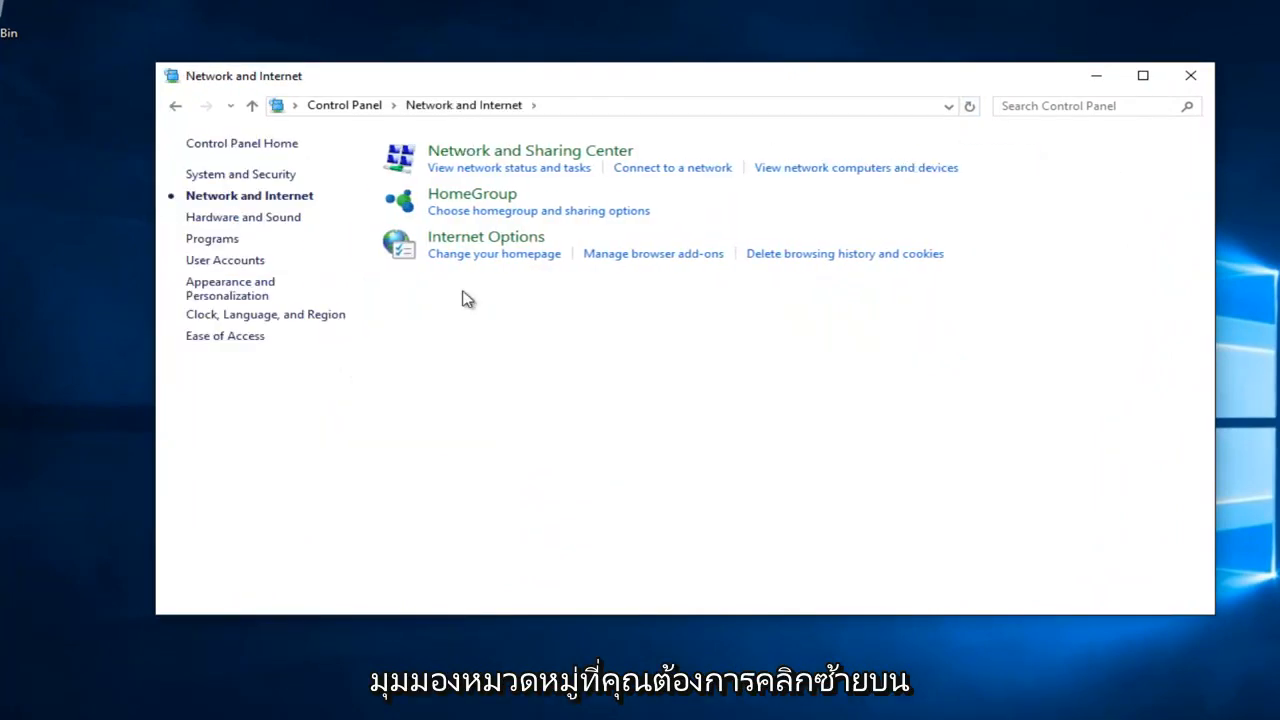
pyautogui.moveTo(477, 268)
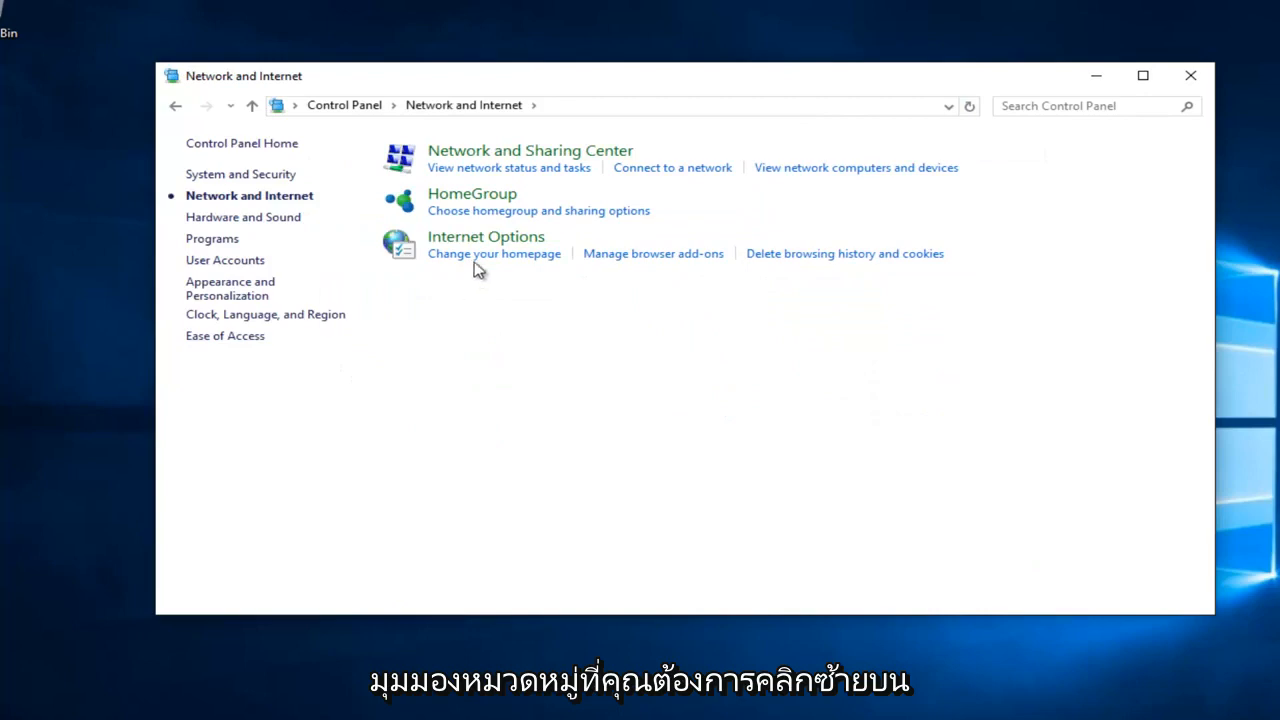
pyautogui.moveTo(530, 150)
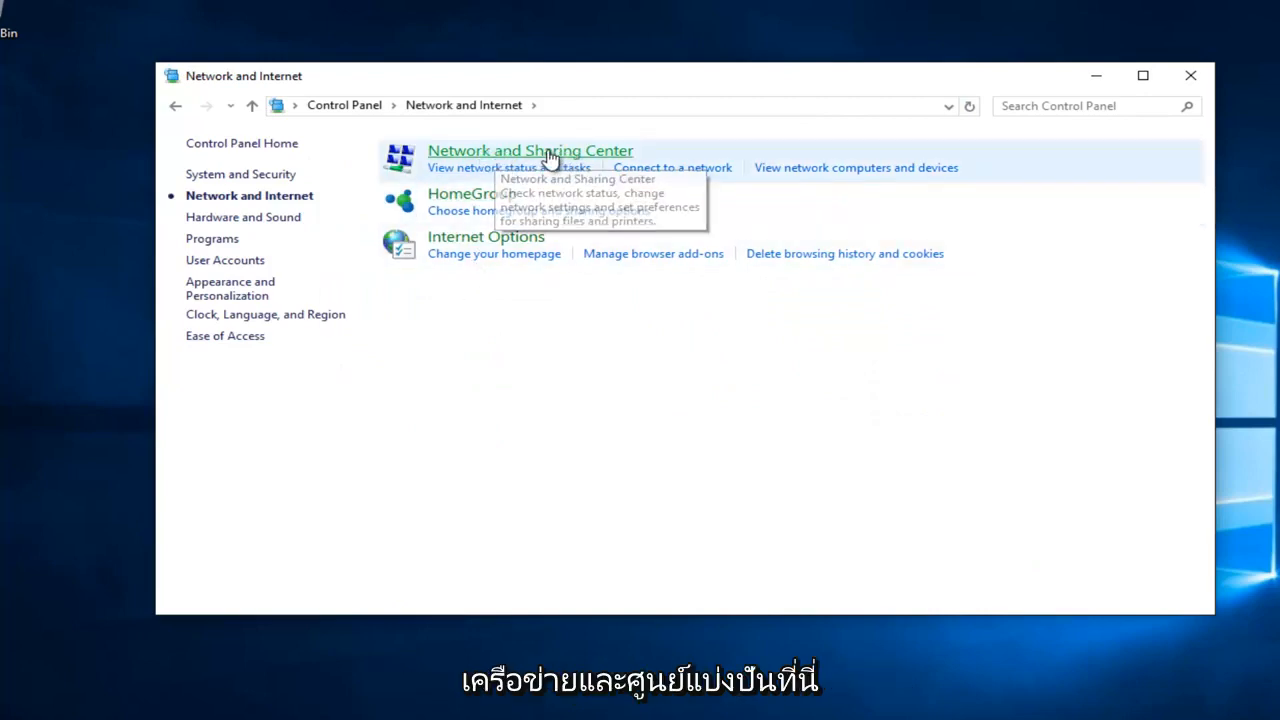
pyautogui.click(529, 150)
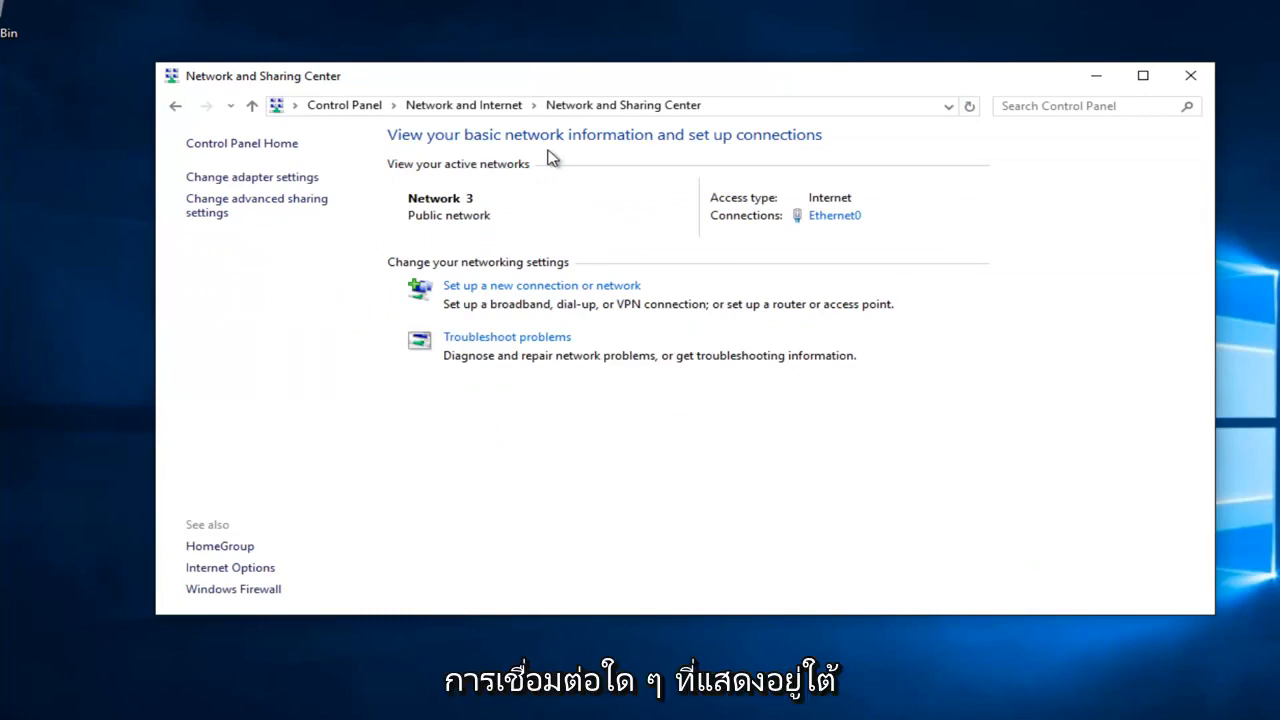
pyautogui.moveTo(822, 231)
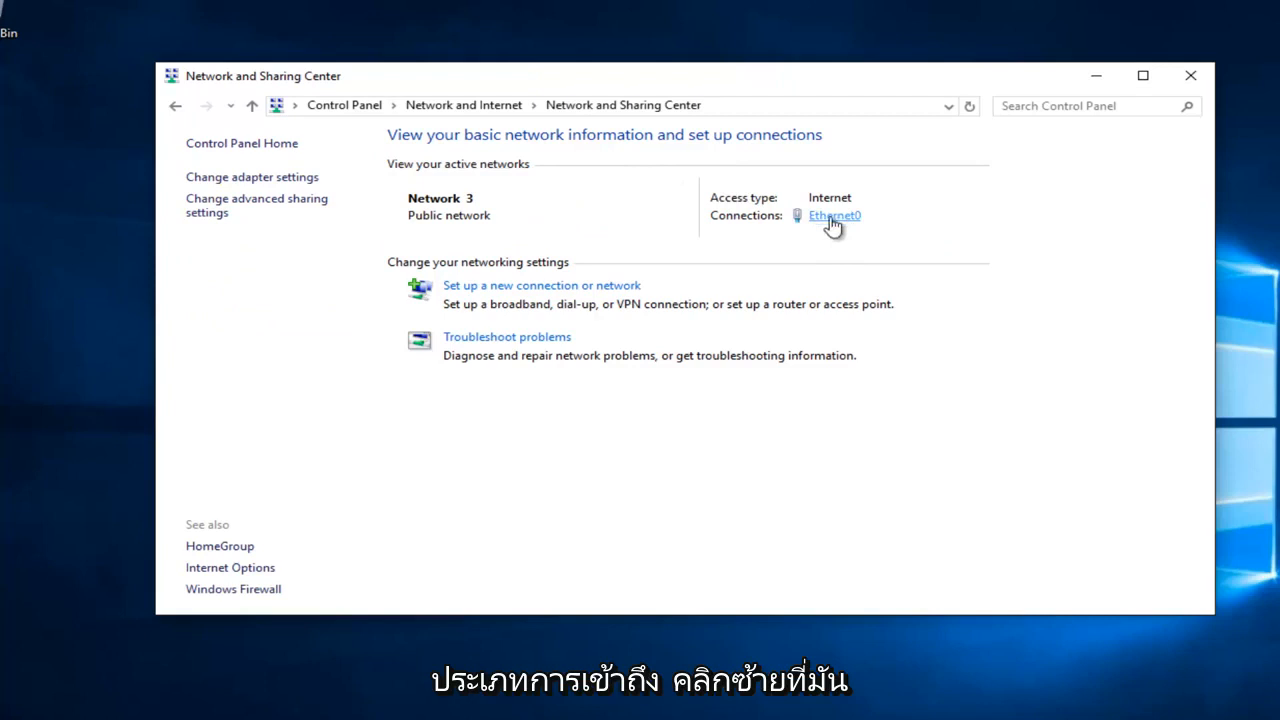
# Open Ethernet0's properties and bring up the Internet Protocol Version 4 (TCP/IPv4) settings.
pyautogui.click(834, 215)
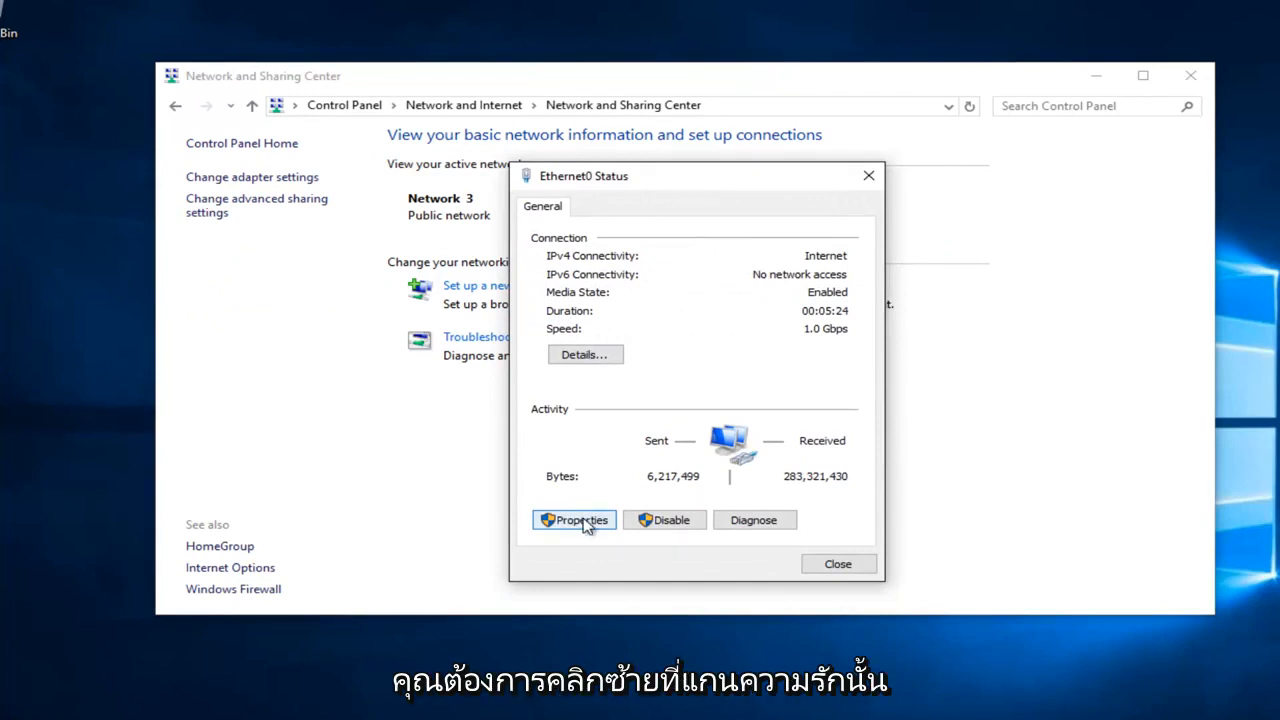
pyautogui.click(573, 519)
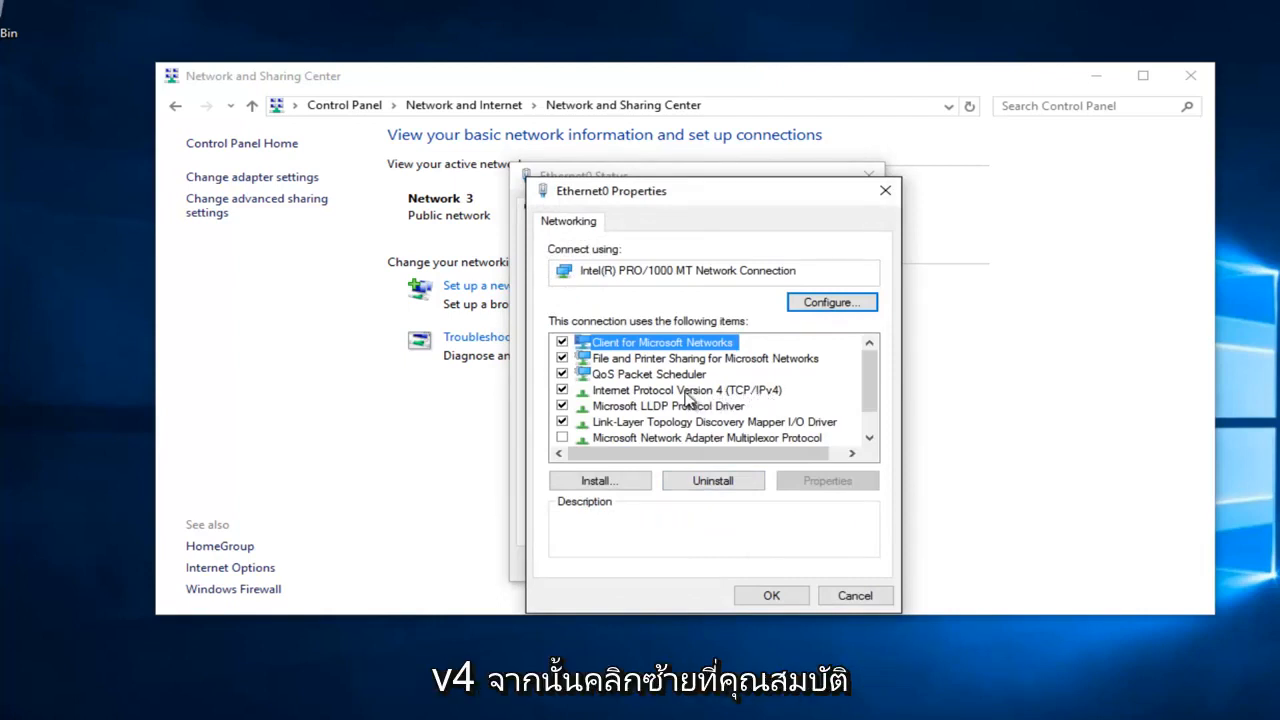
pyautogui.click(687, 390)
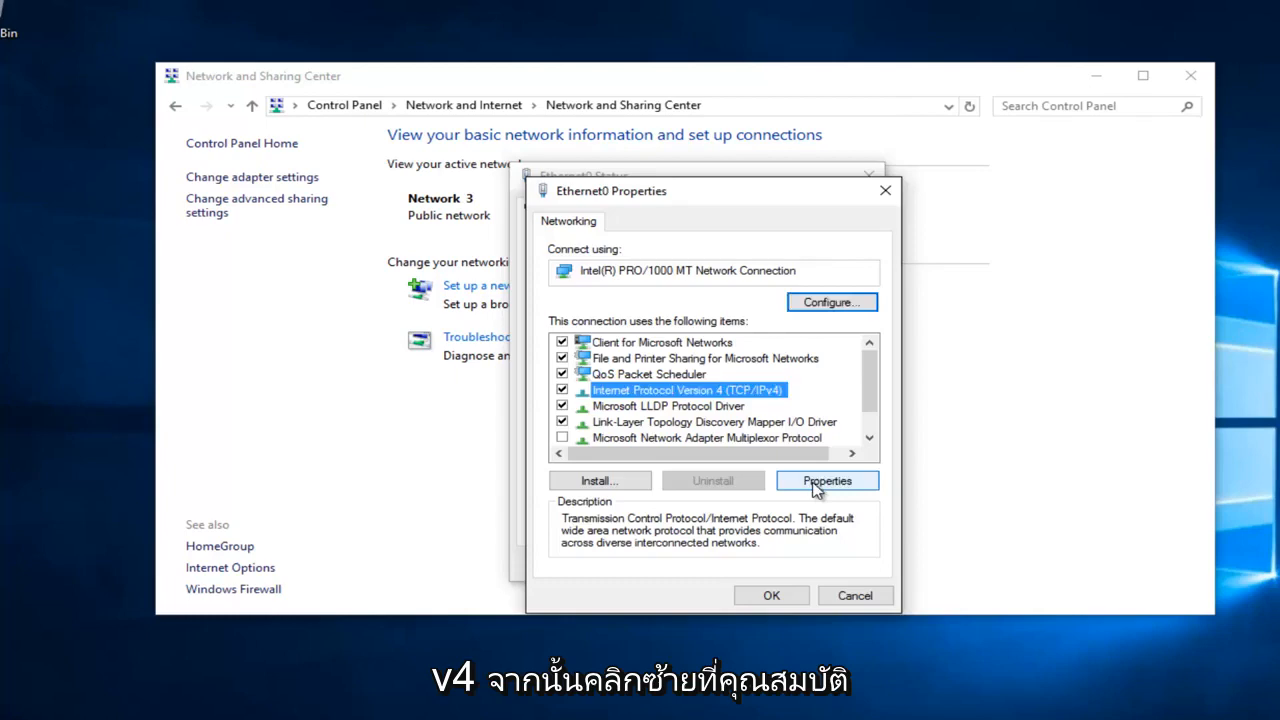
pyautogui.click(827, 480)
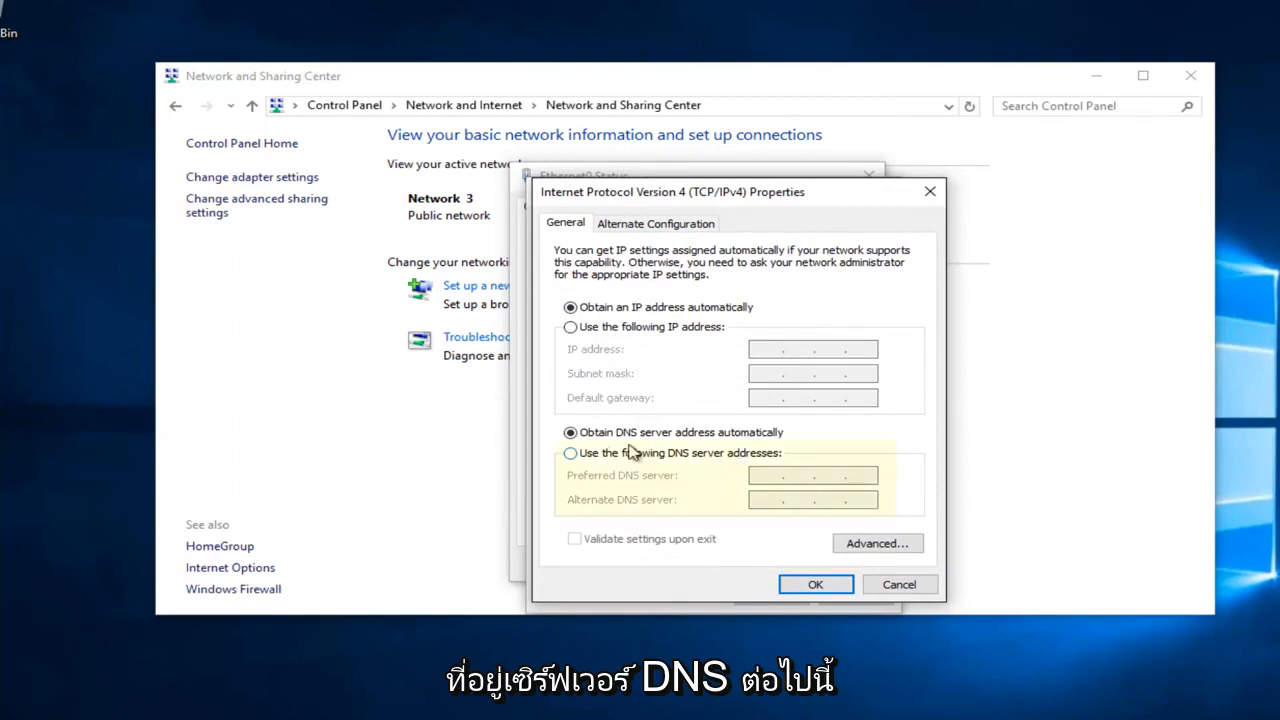
# Use manual DNS servers 8.8.8.8 (preferred) and 8.8.4.4 (alternate) and confirm with OK.
pyautogui.click(570, 453)
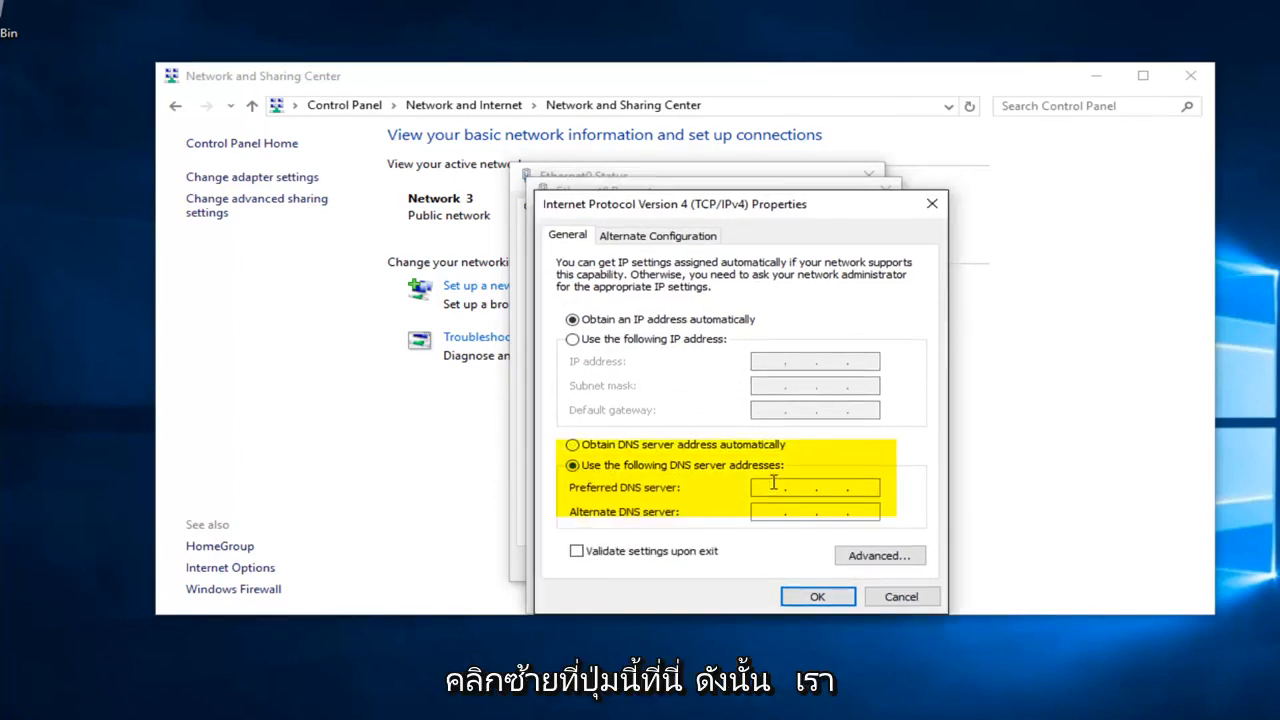
pyautogui.write('88')
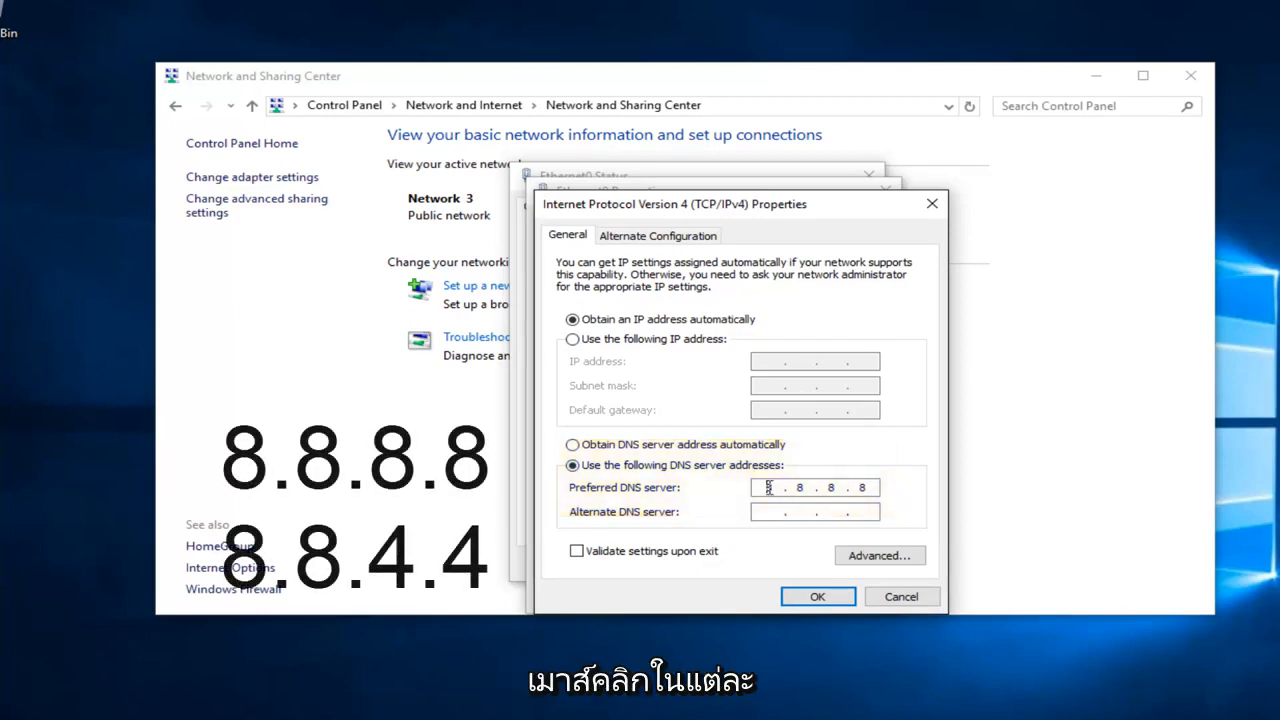
pyautogui.write('8.8.8.8')
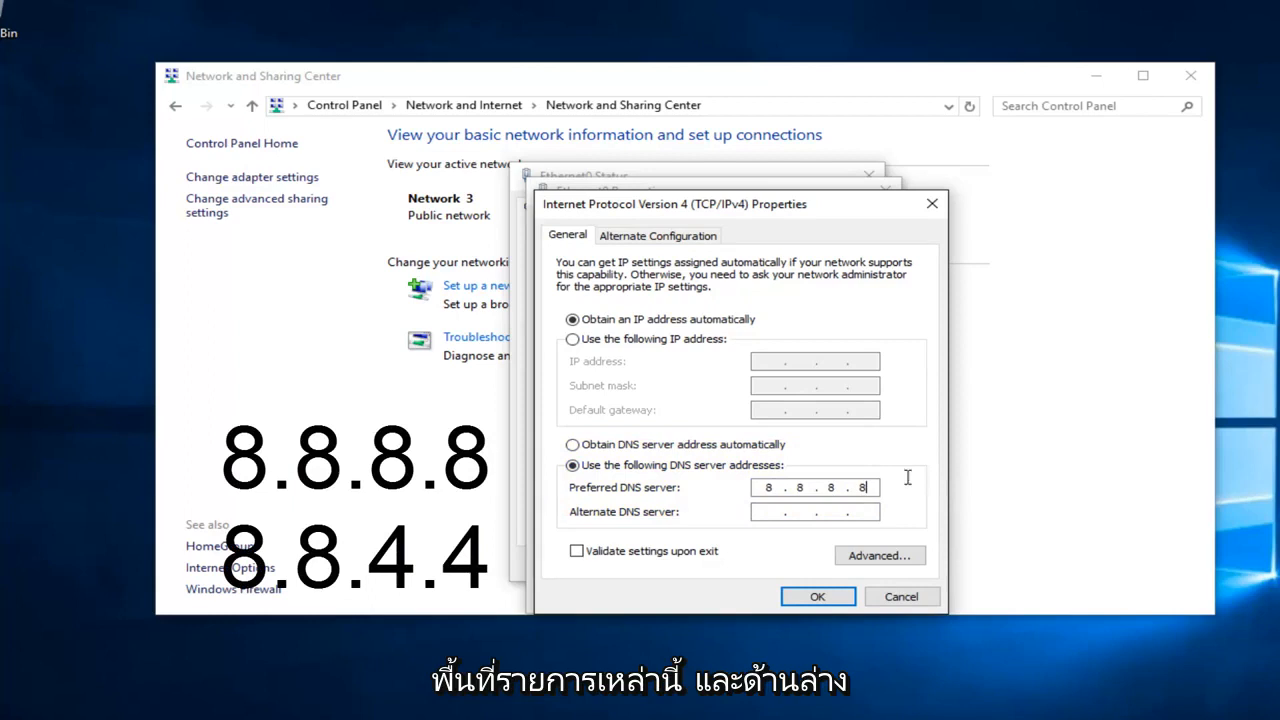
pyautogui.moveTo(765, 528)
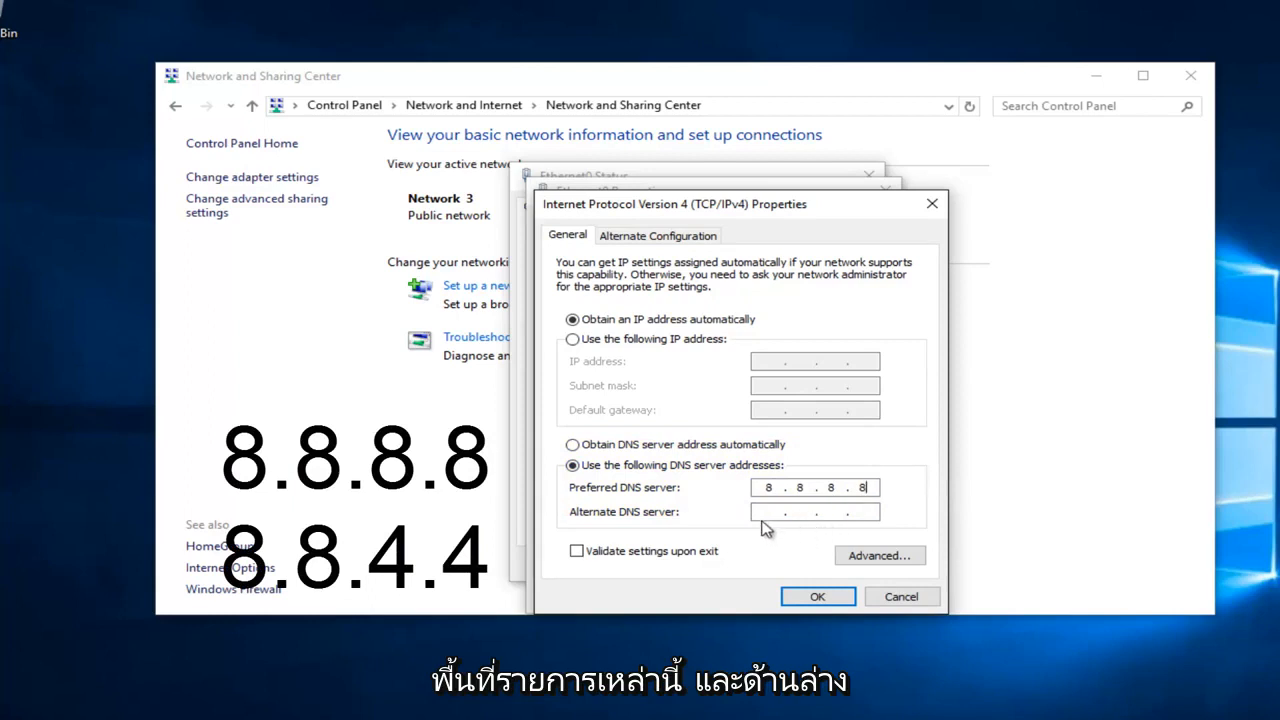
pyautogui.write('8.8.4.4')
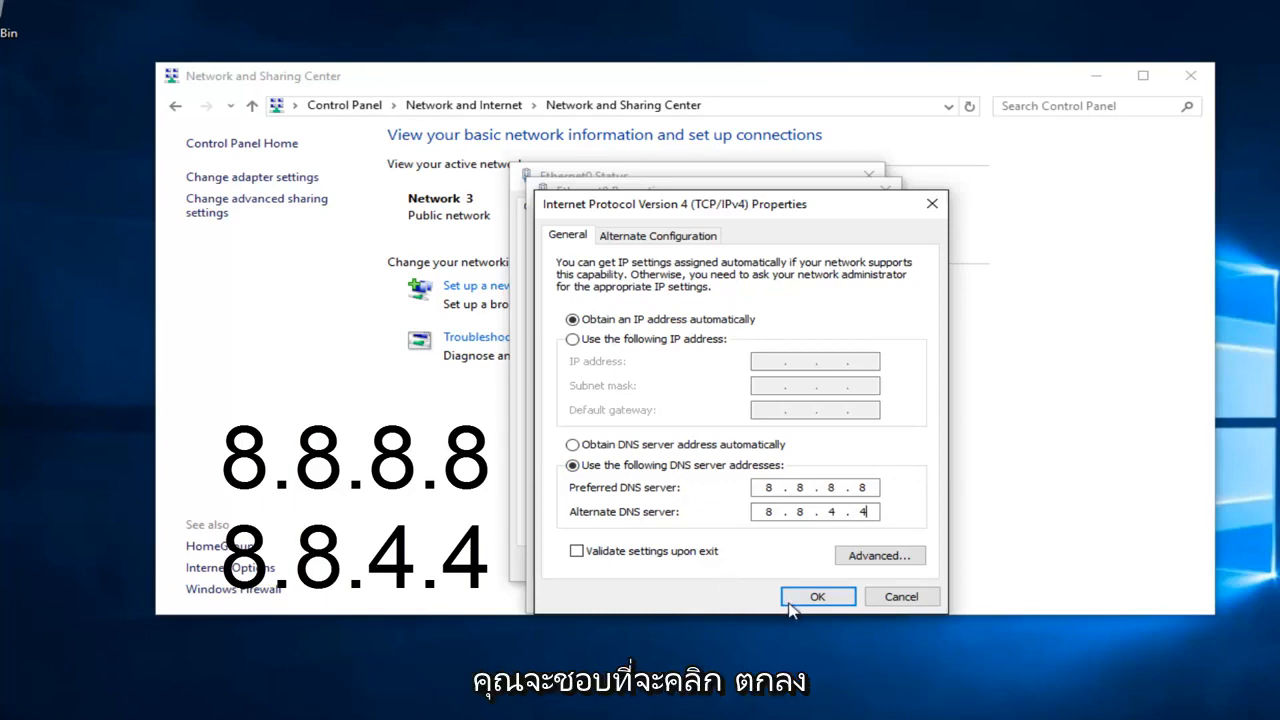
pyautogui.click(817, 596)
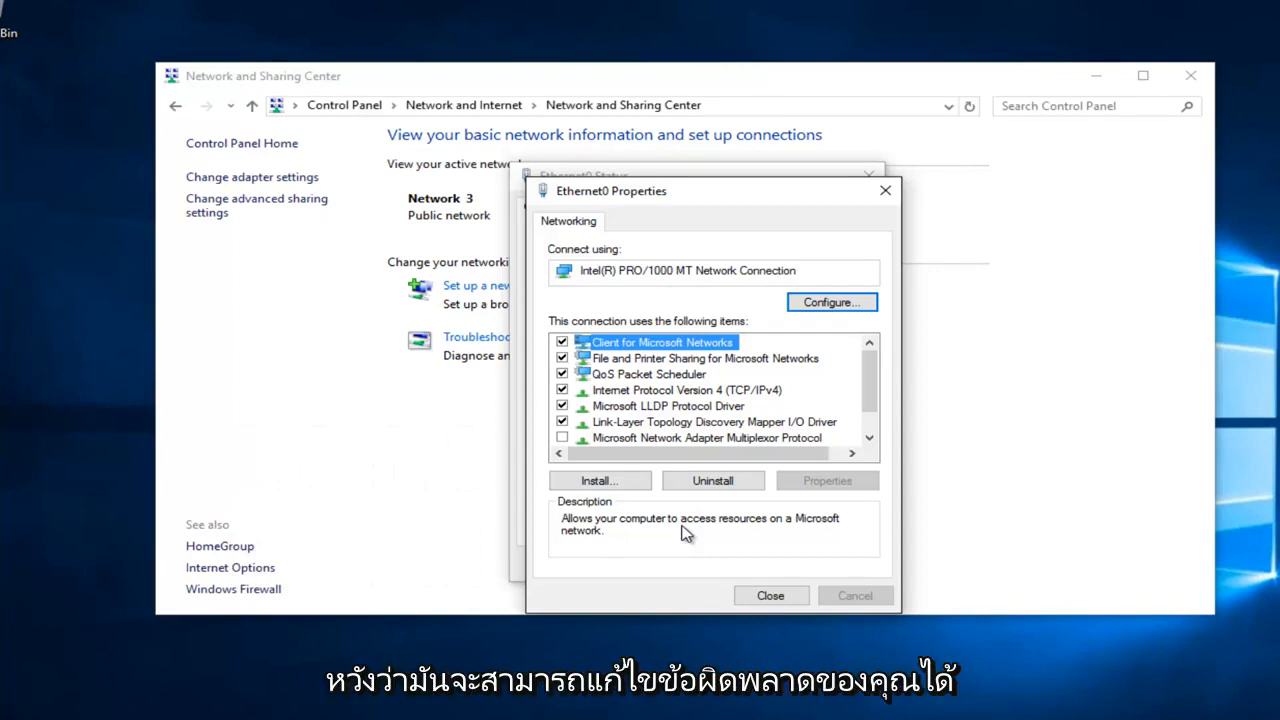
pyautogui.moveTo(1138, 333)
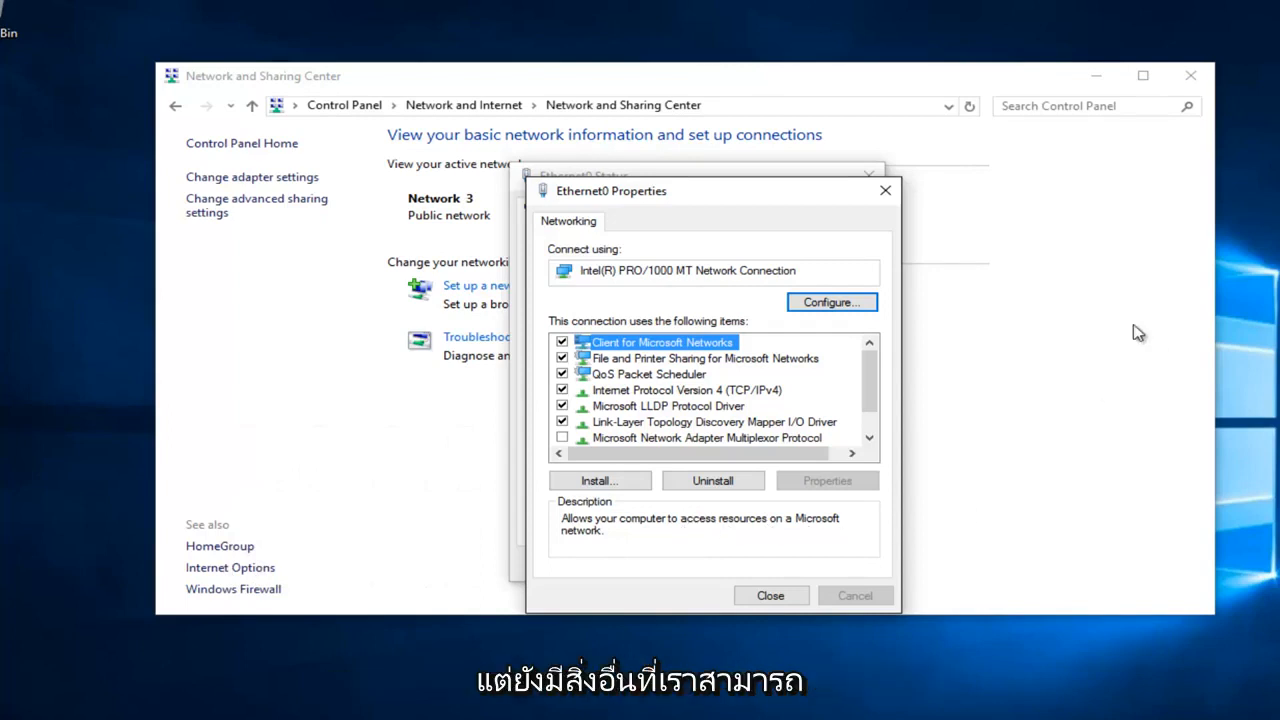
# Close the Ethernet0 Properties window.
pyautogui.click(770, 595)
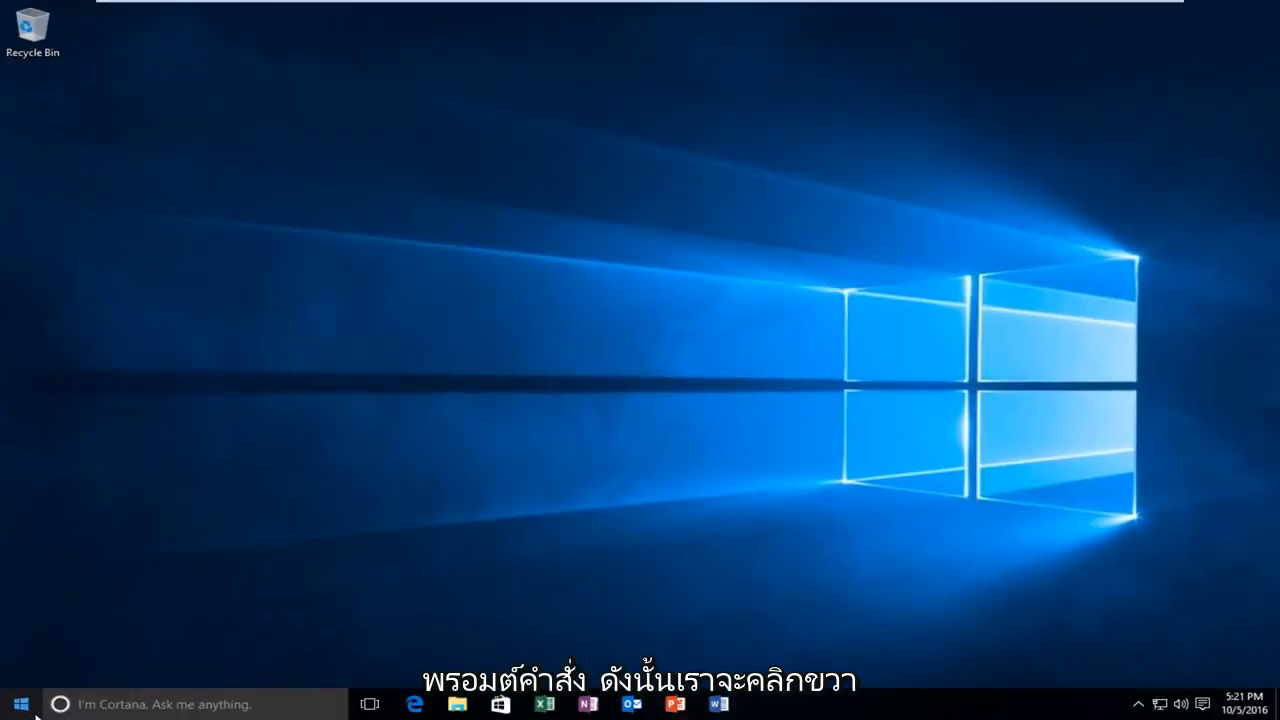
# Launch Command Prompt (Admin) from the Start context menu and approve the UAC prompt.
pyautogui.rightClick(20, 704)
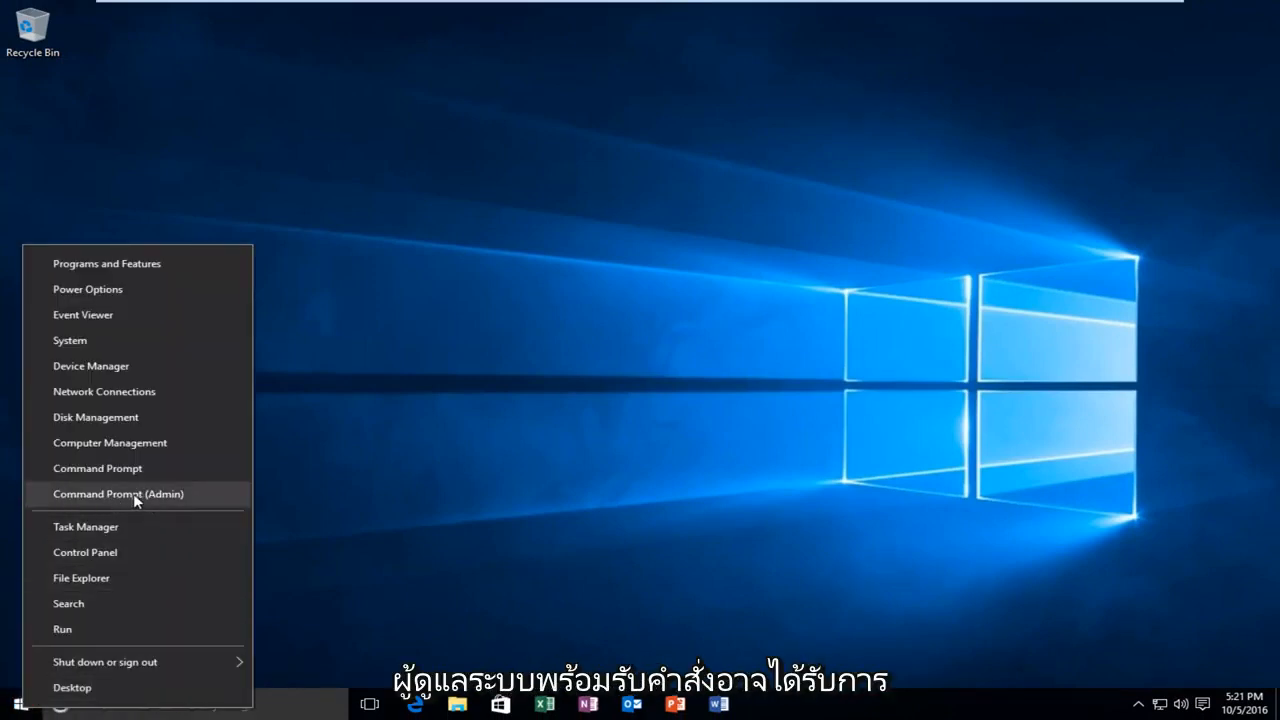
pyautogui.click(118, 493)
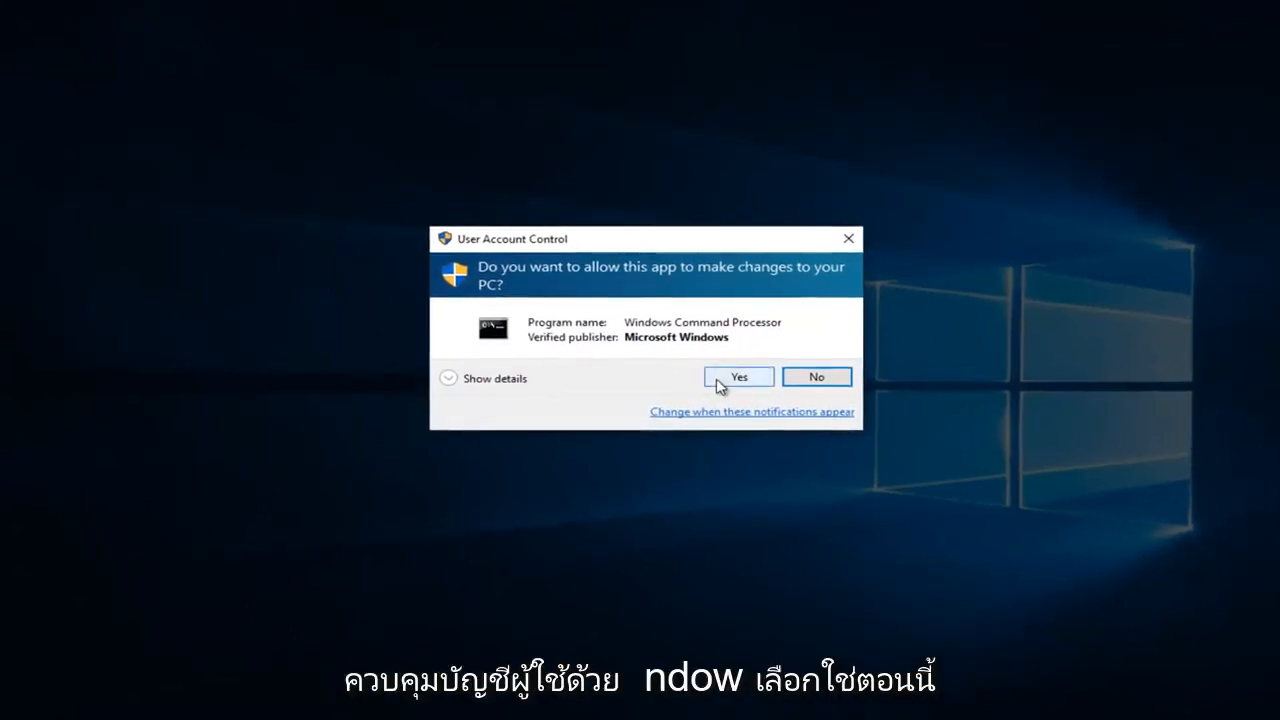
pyautogui.click(738, 377)
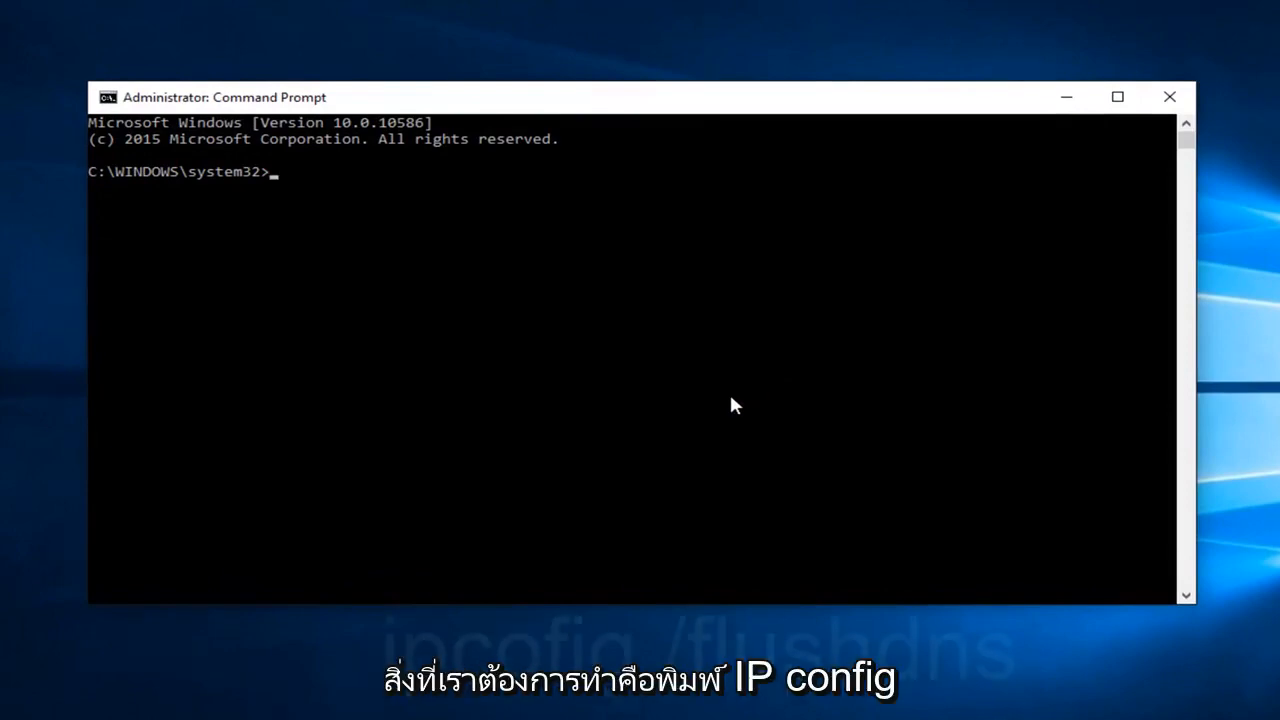
# Run ipconfig /flushdns to clear the DNS resolver cache.
pyautogui.write('ipconfig')
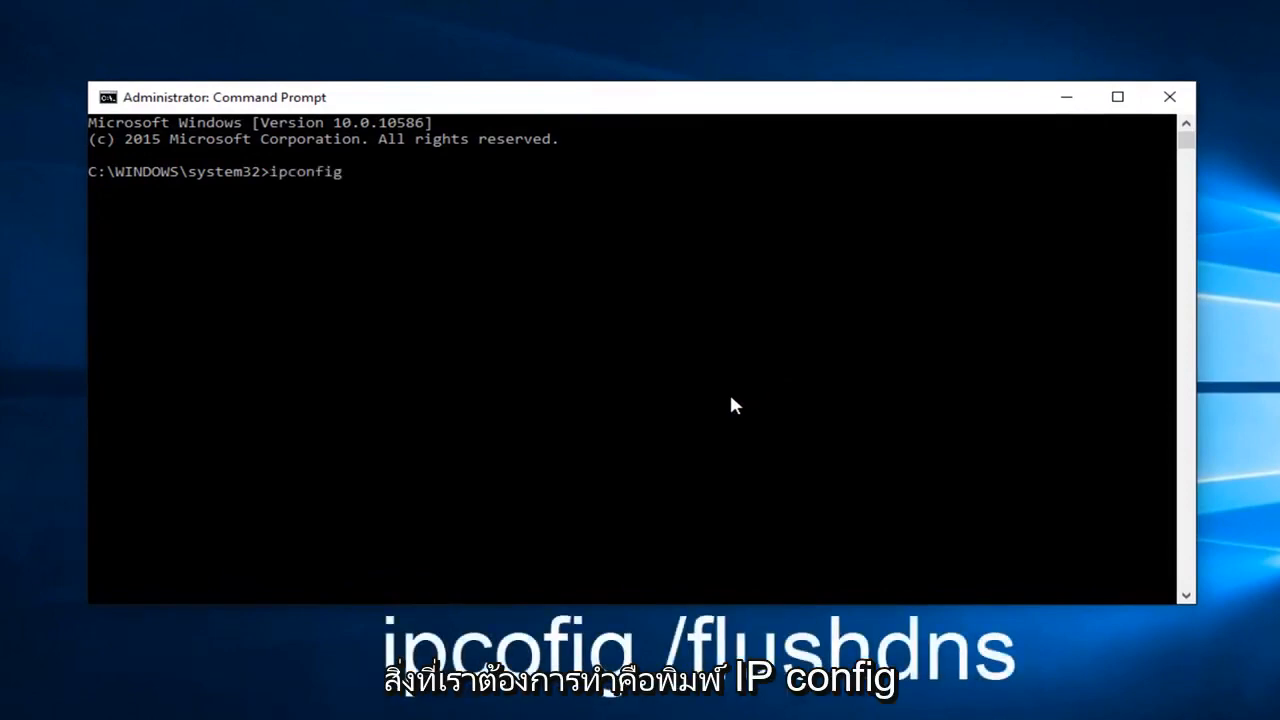
pyautogui.write('/')
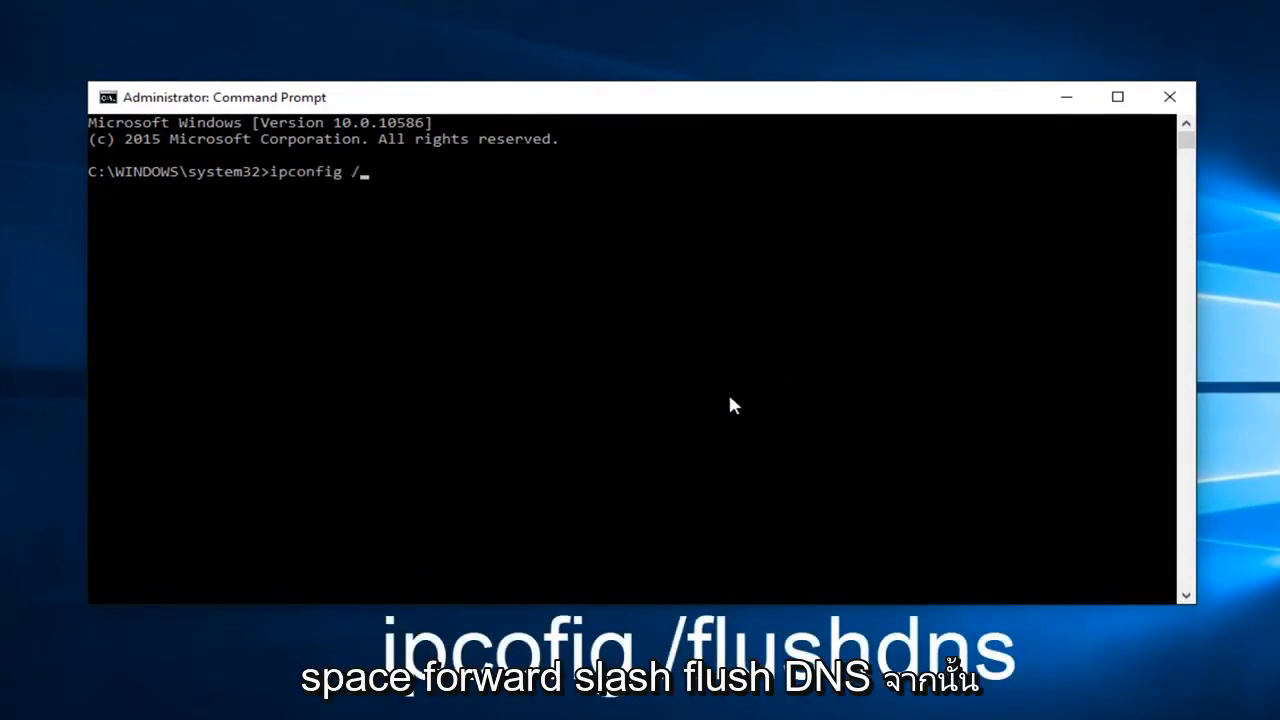
pyautogui.write('flushdns')
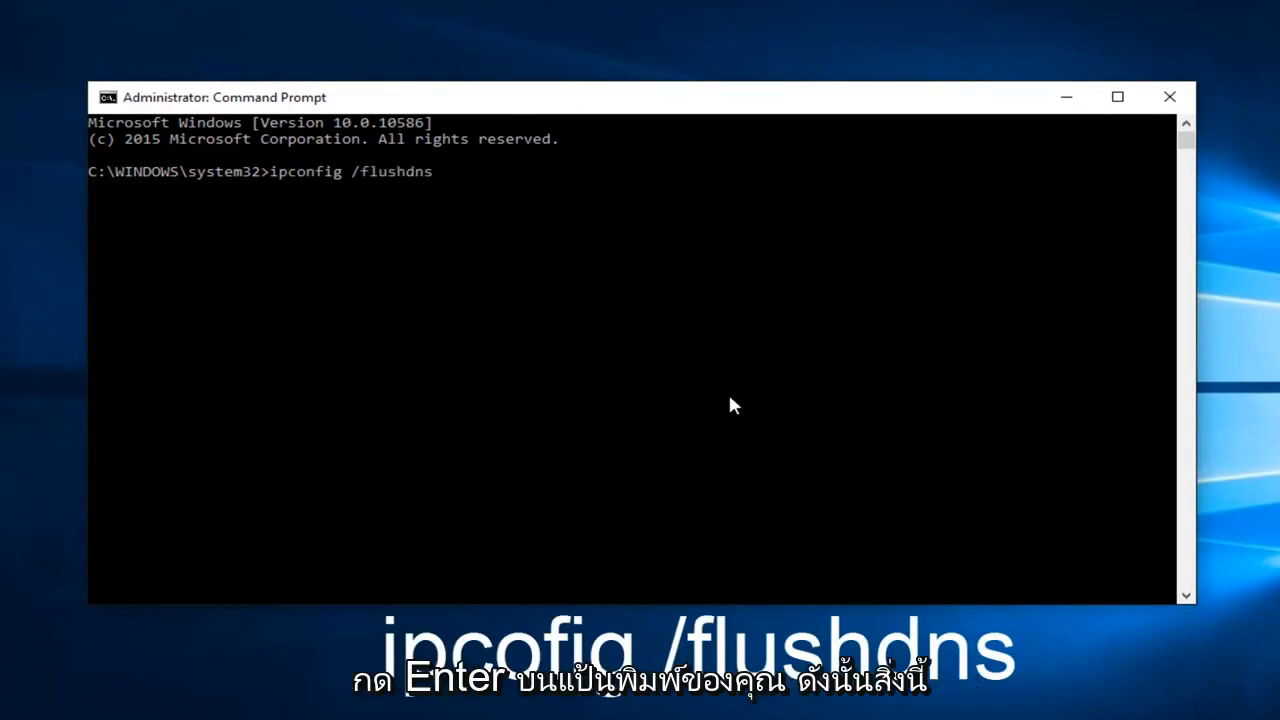
pyautogui.press('Enter')
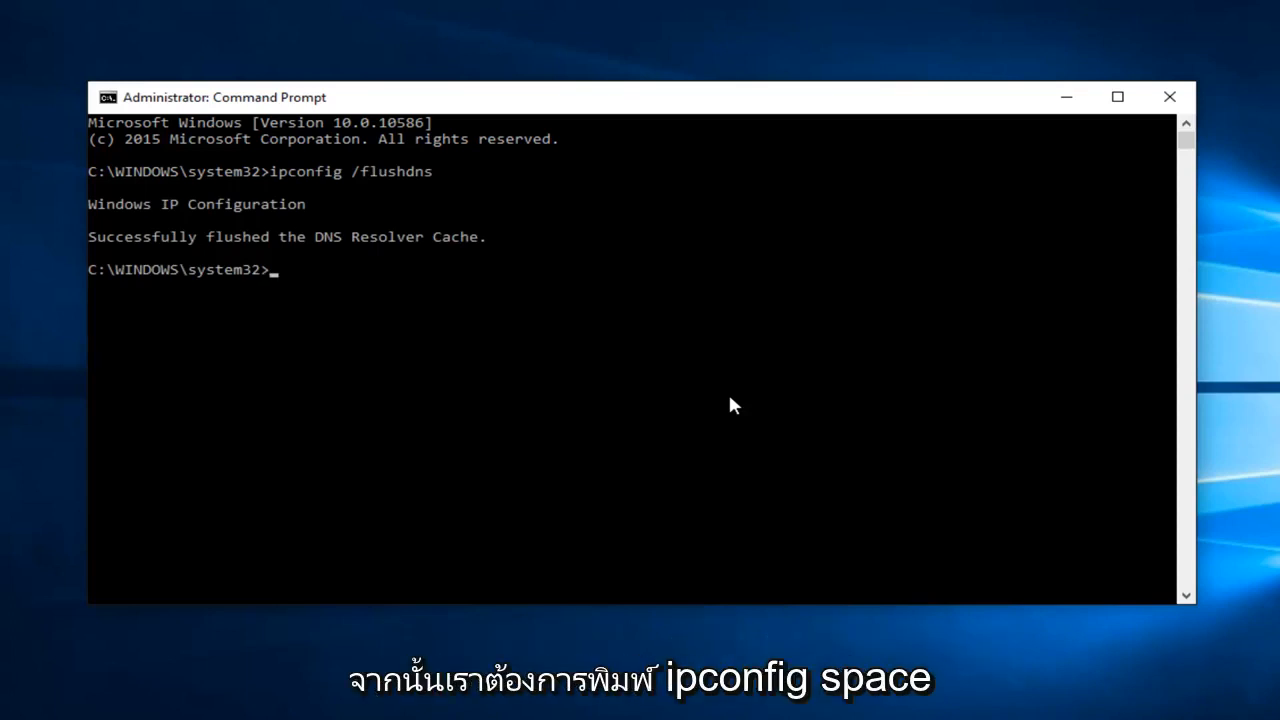
# Run ipconfig /renew and close the Command Prompt window.
pyautogui.write('ipconfig')
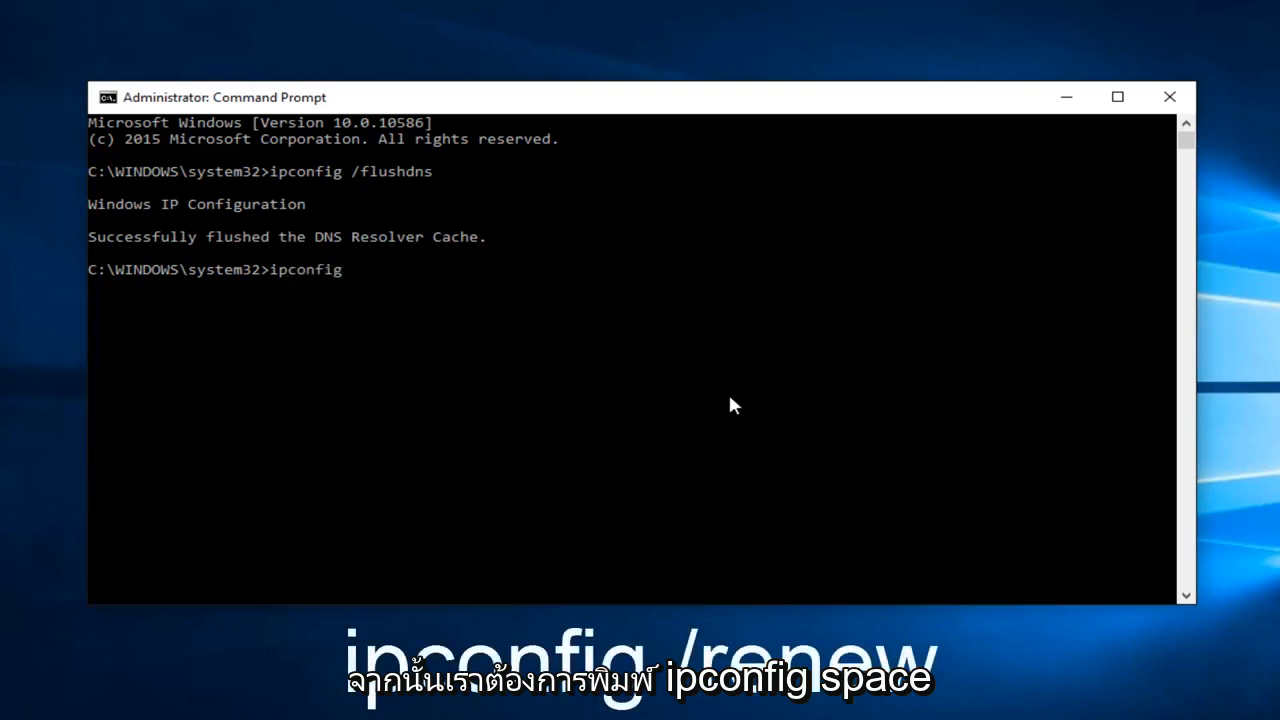
pyautogui.write('/')
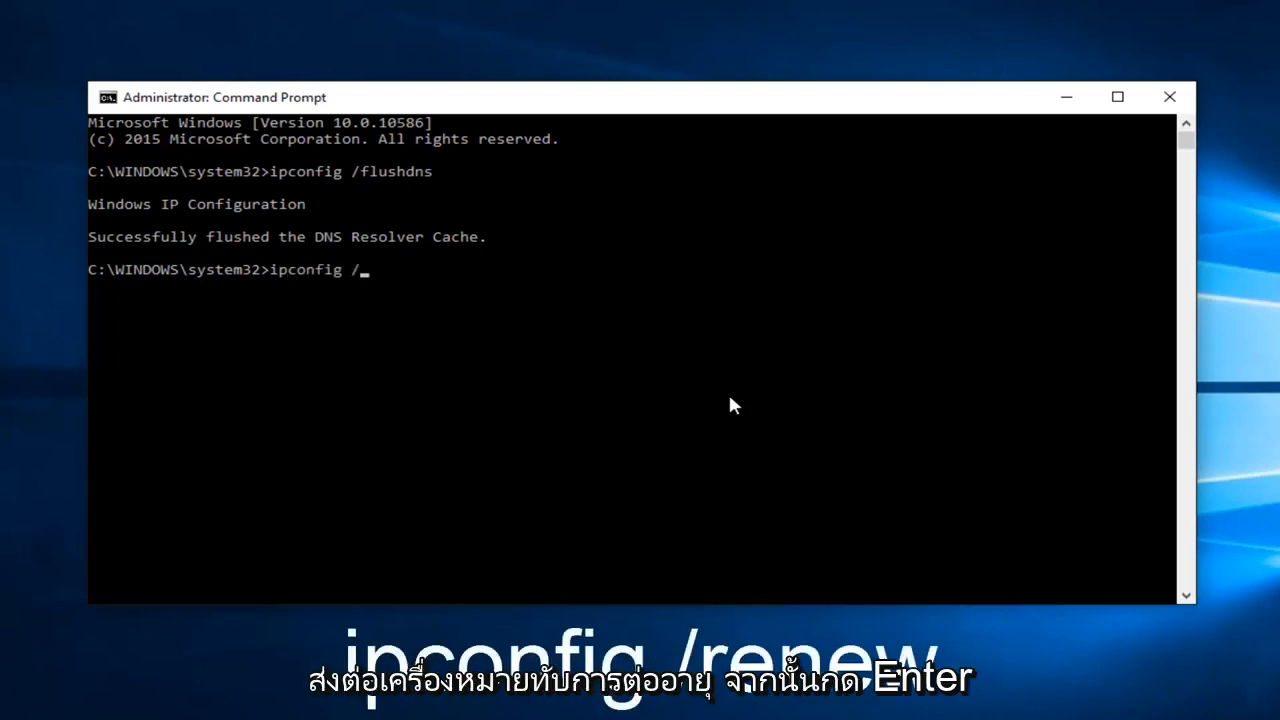
pyautogui.write('renew')
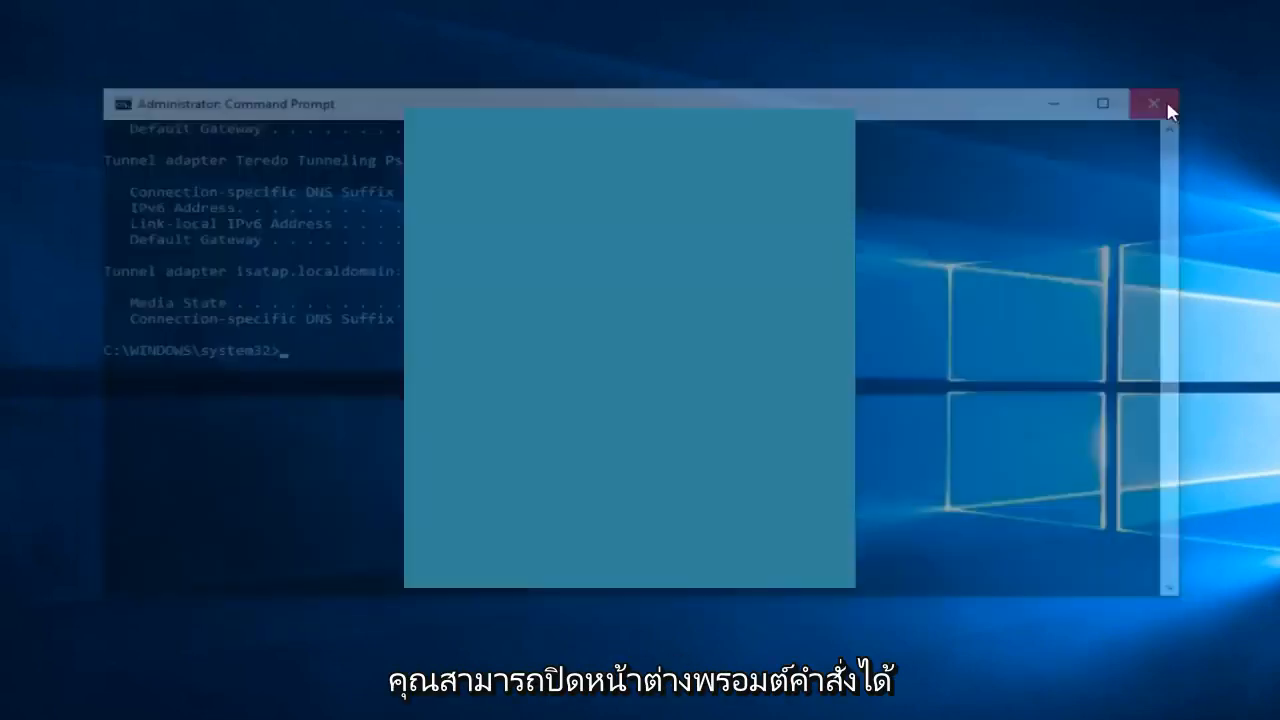
pyautogui.click(1154, 103)
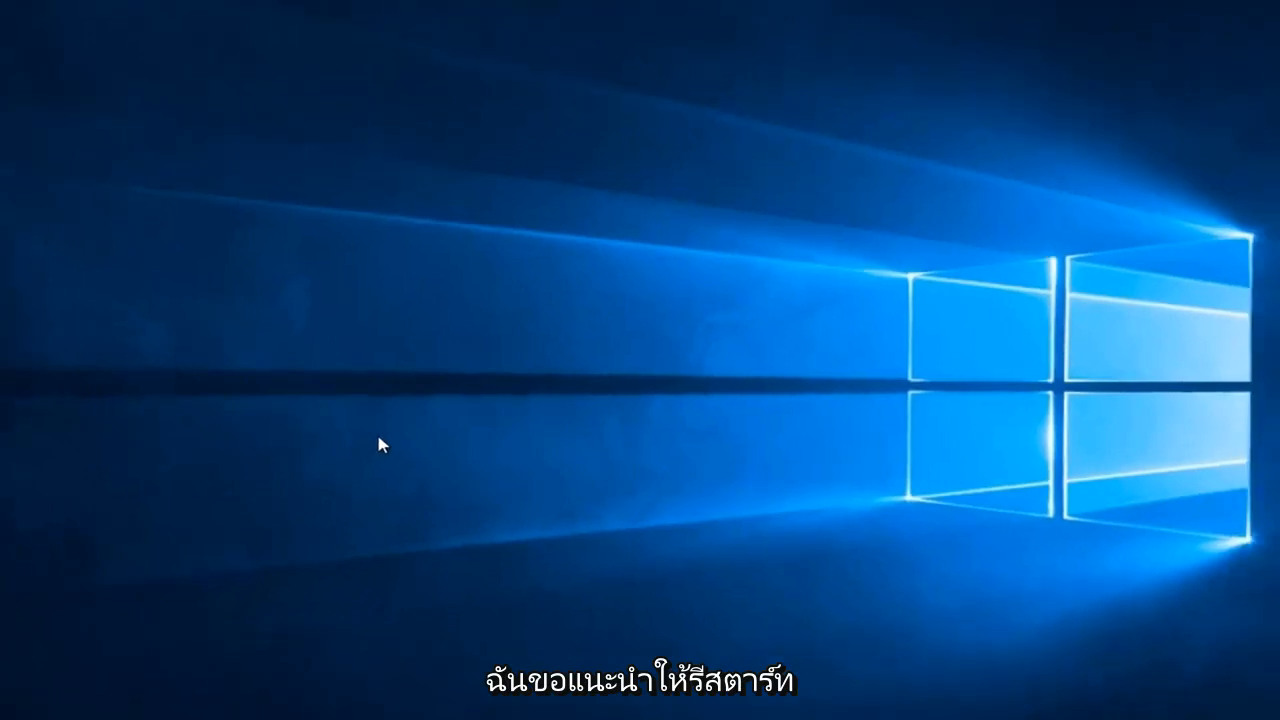